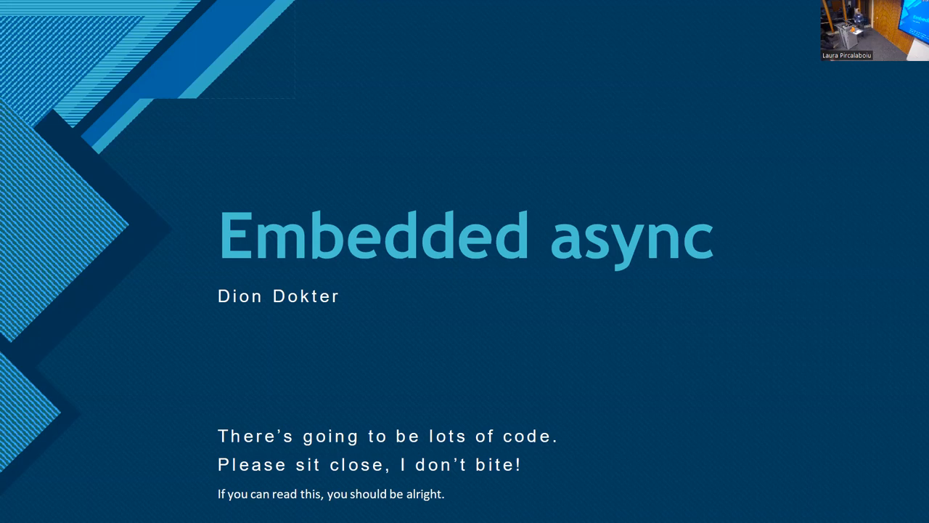
Step: Advance through the early slides, from the Async Rust code to the Future trait code
{"action": "key", "text": "Right"}
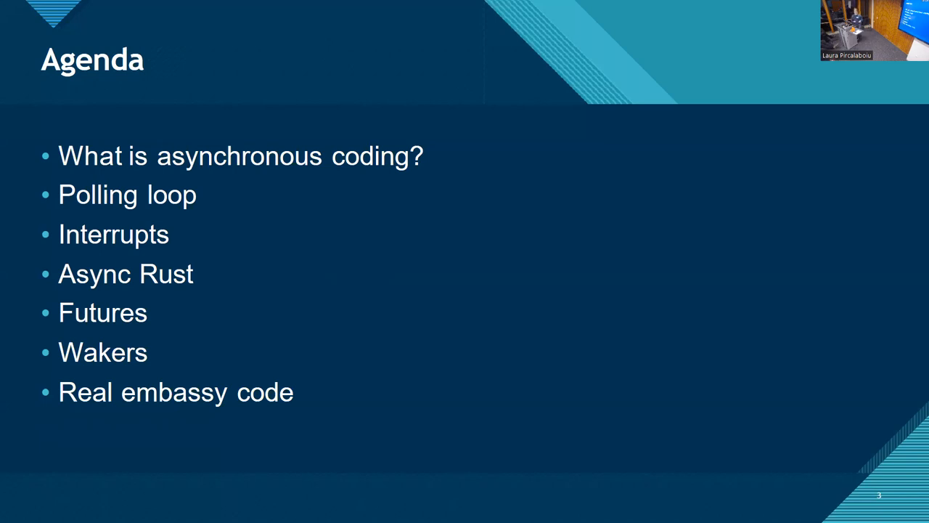
{"action": "key", "text": "right"}
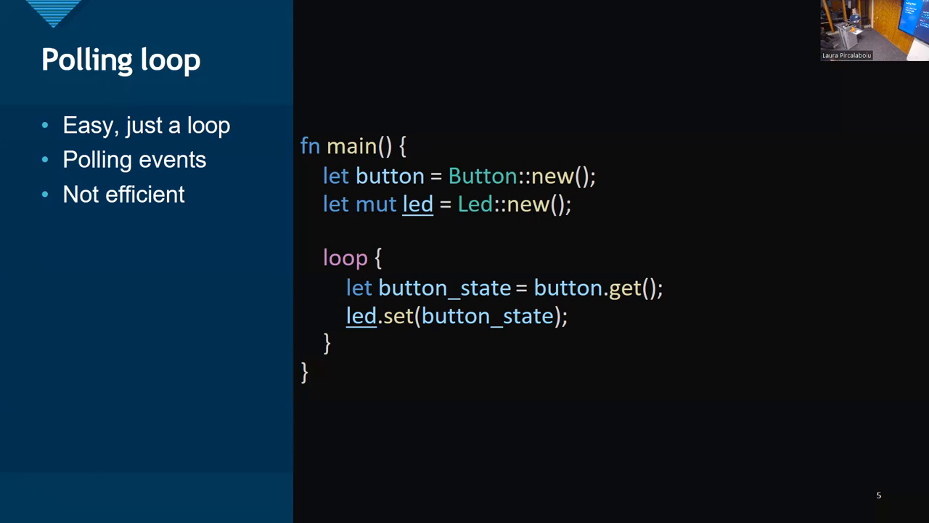
{"action": "key", "text": "Right"}
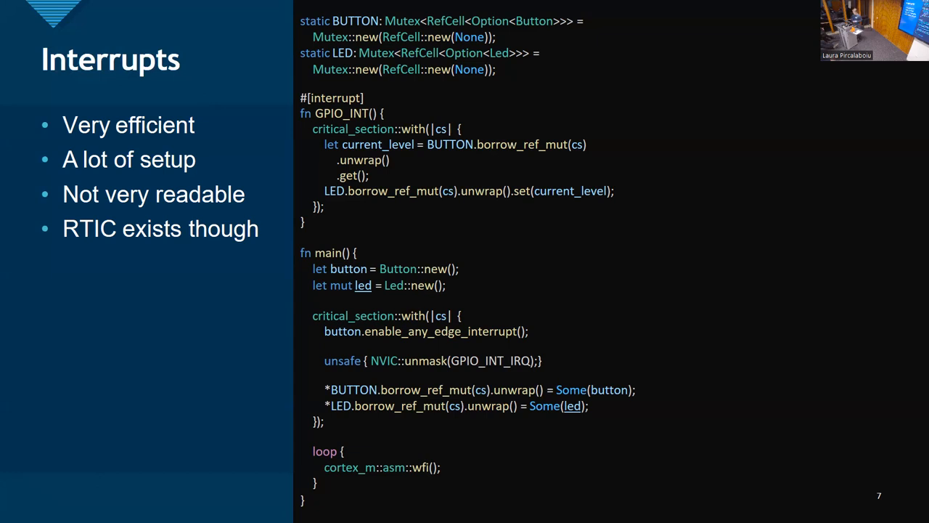
{"action": "key", "text": "Right"}
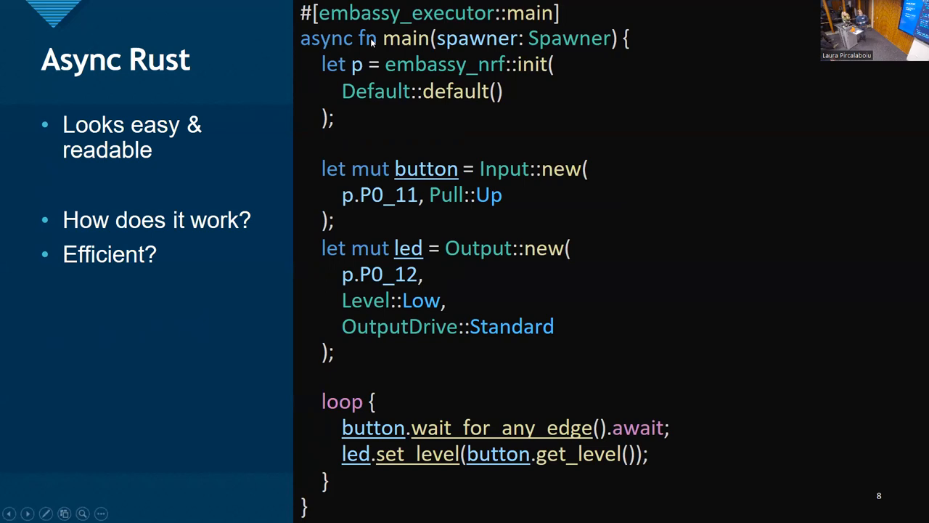
{"action": "mouse_move", "coordinate": [412, 38]}
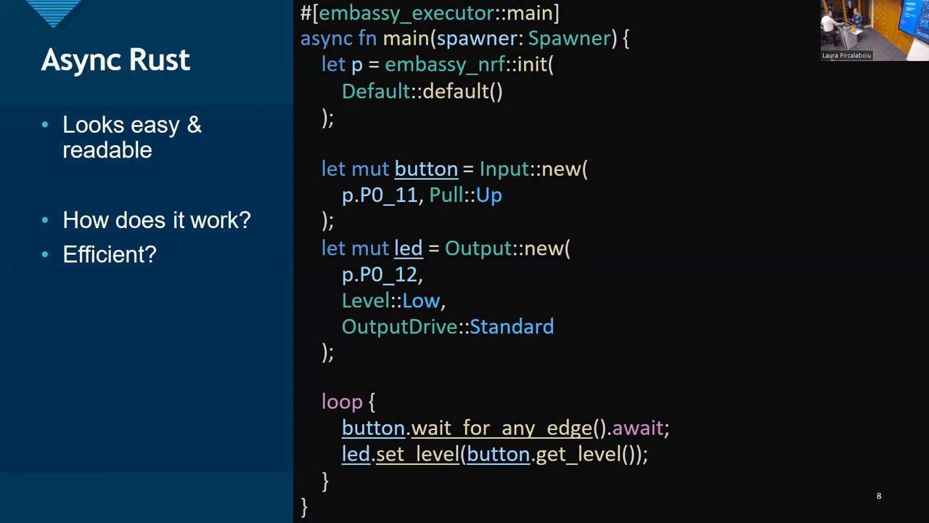
{"action": "mouse_move", "coordinate": [254, 325]}
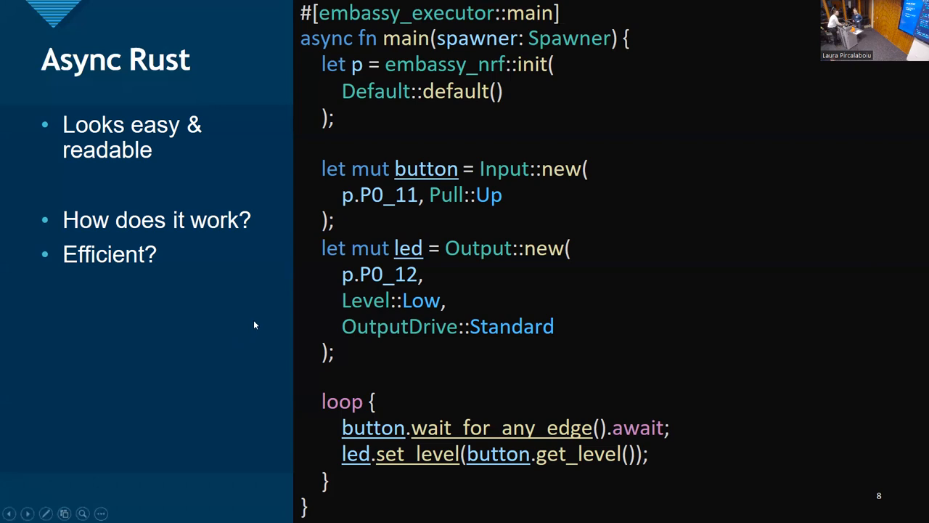
{"action": "key", "text": "right"}
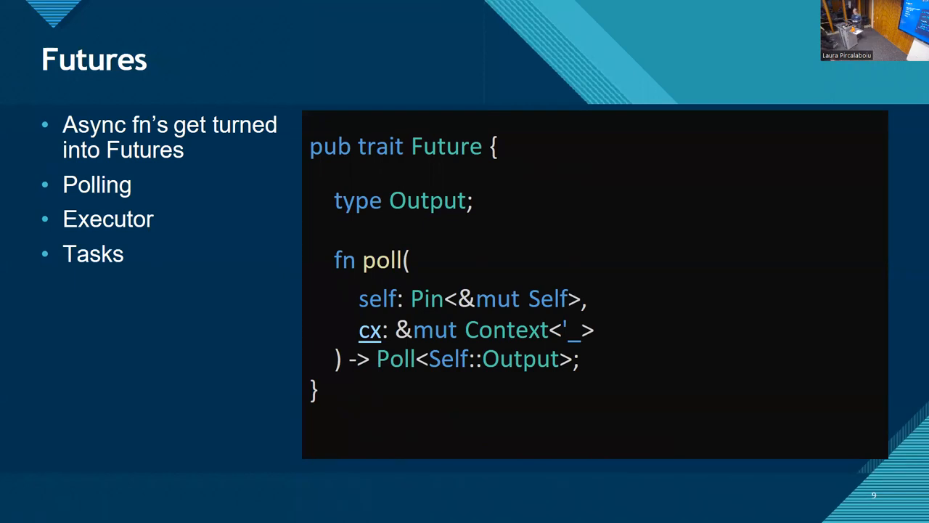
{"action": "key", "text": "Right"}
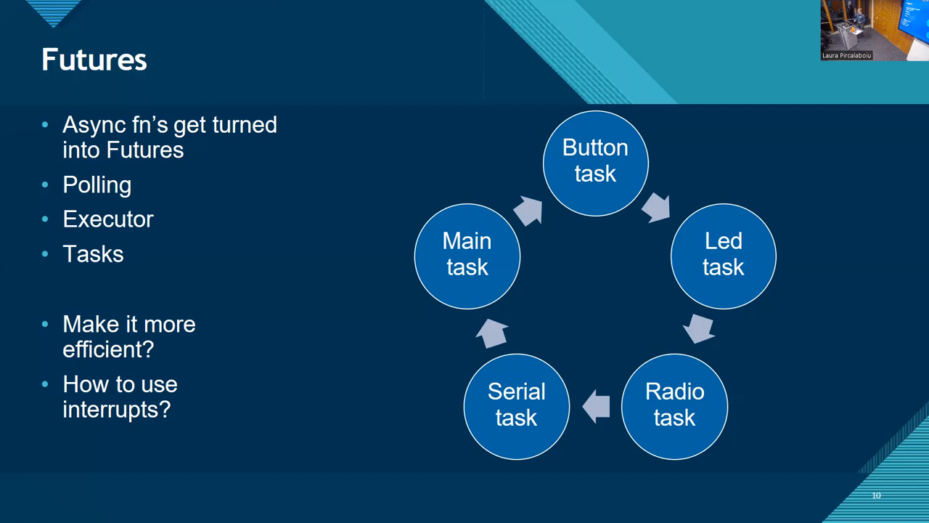
Step: Step past the task cycle diagram and the executor-to-task Wakers slides
{"action": "key", "text": "right"}
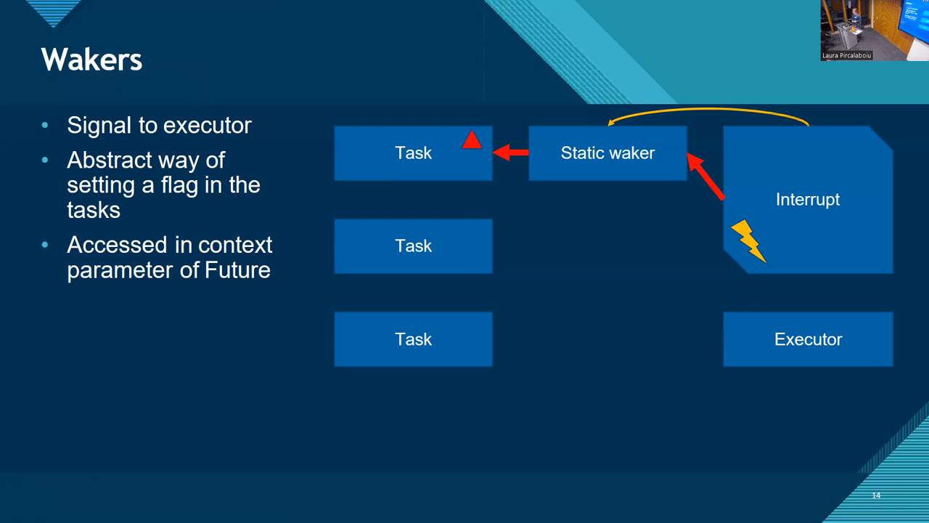
{"action": "key", "text": "Right"}
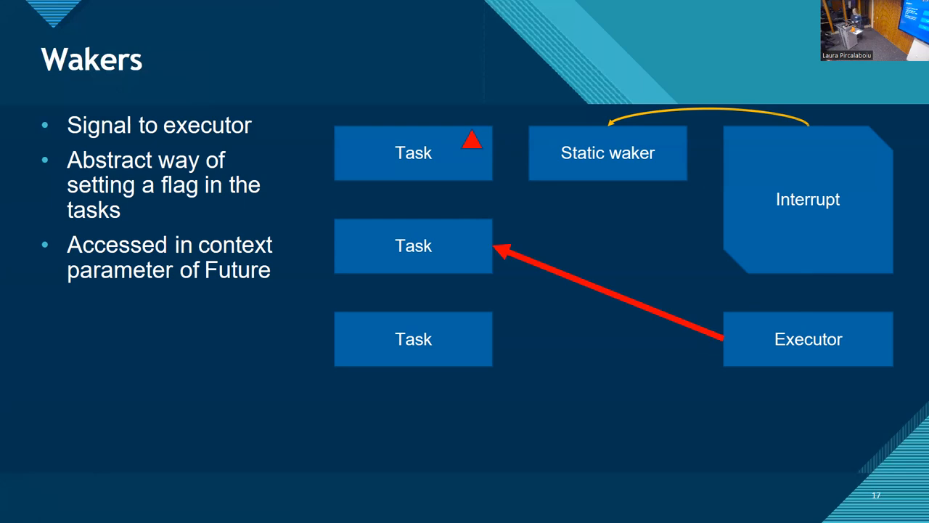
{"action": "key", "text": "right"}
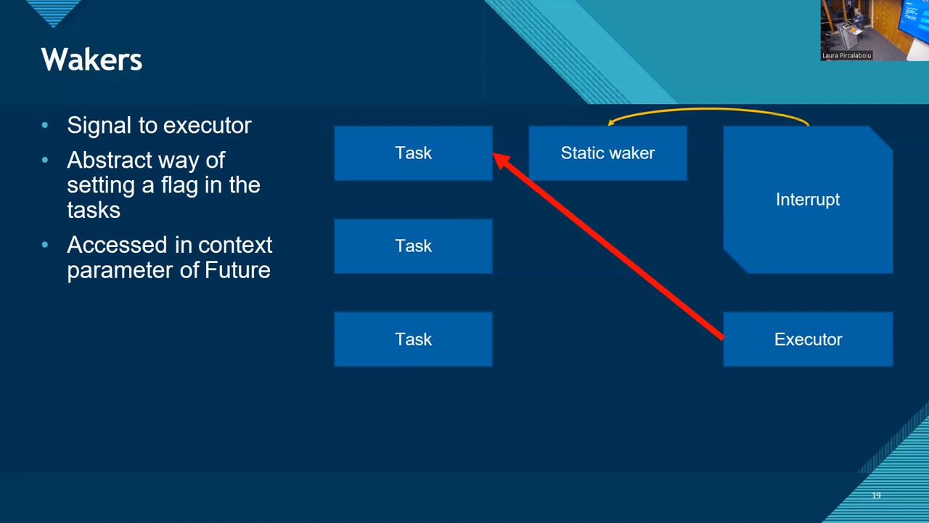
{"action": "key", "text": "Right"}
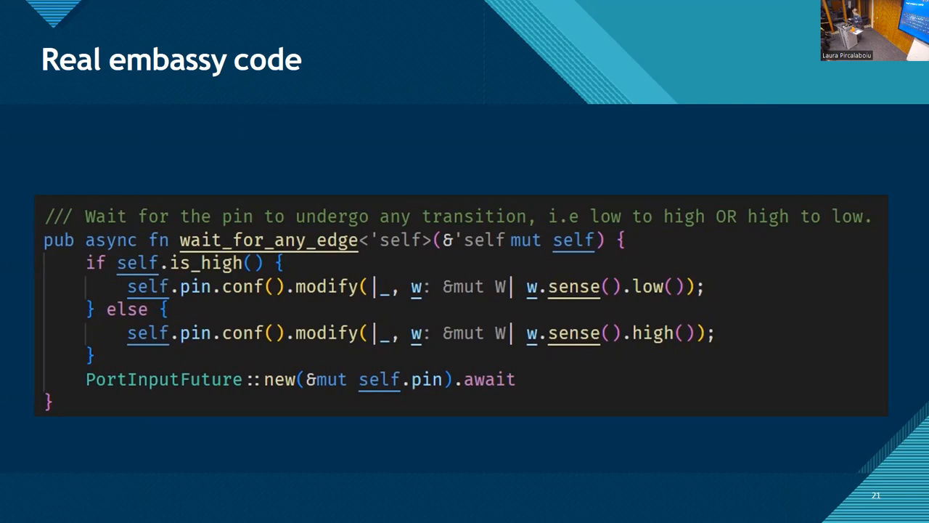
{"action": "key", "text": "Right"}
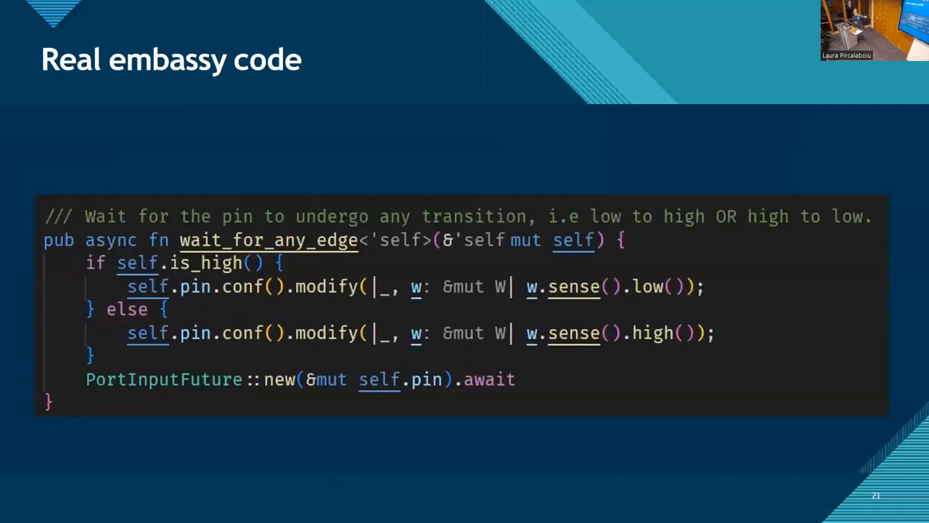
Step: Advance through the PORT_WAKERS, interrupt handler and wake_task code onto slide 27
{"action": "key", "text": "Right"}
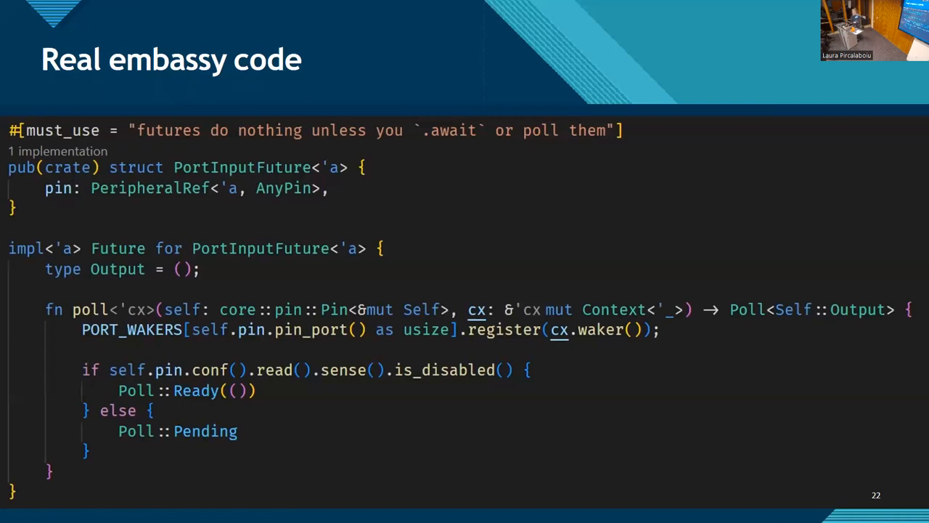
{"action": "key", "text": "Right"}
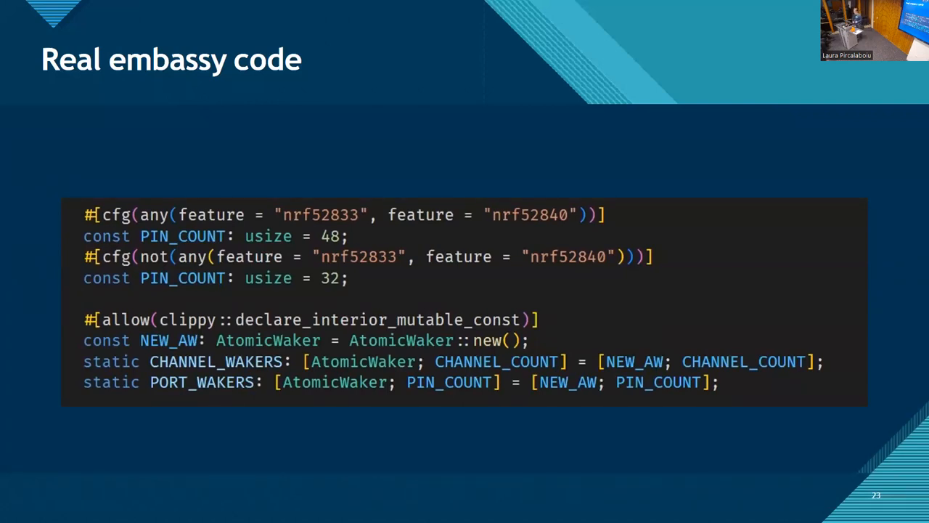
{"action": "key", "text": "Right"}
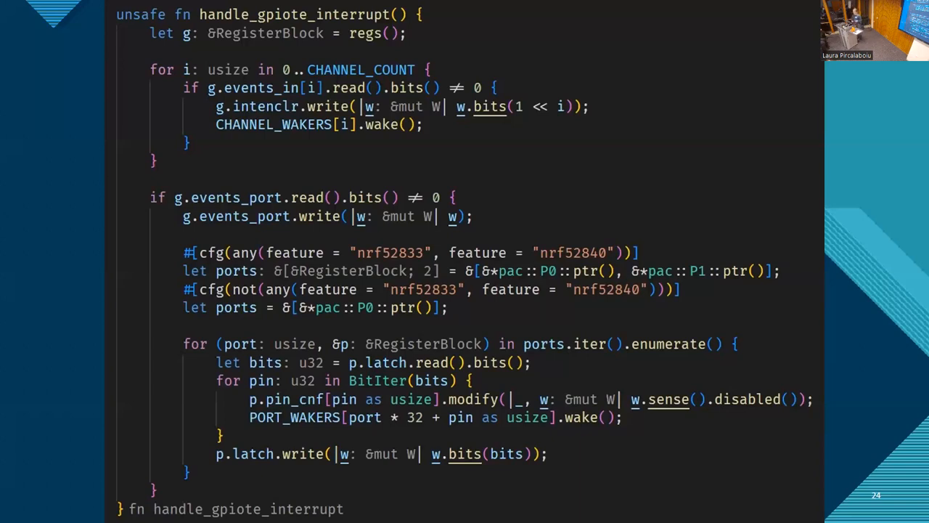
{"action": "key", "text": "Right"}
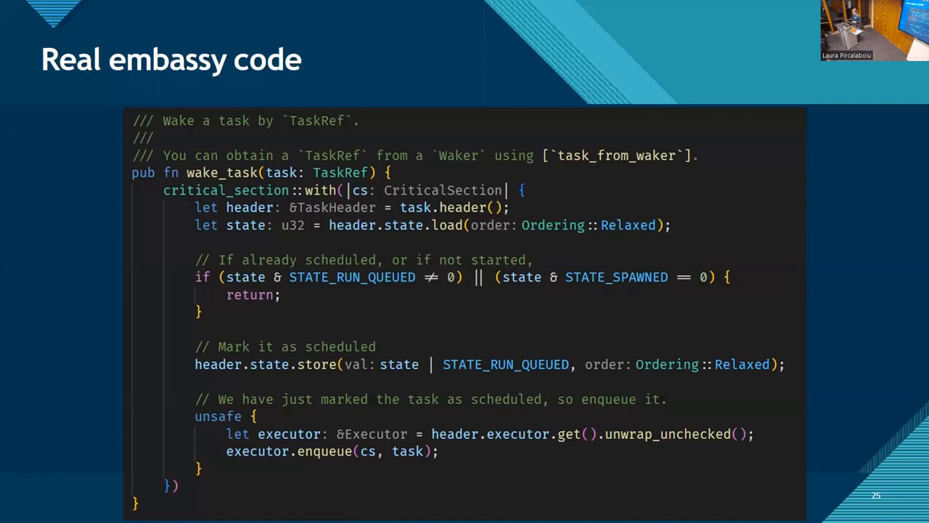
{"action": "key", "text": "Right"}
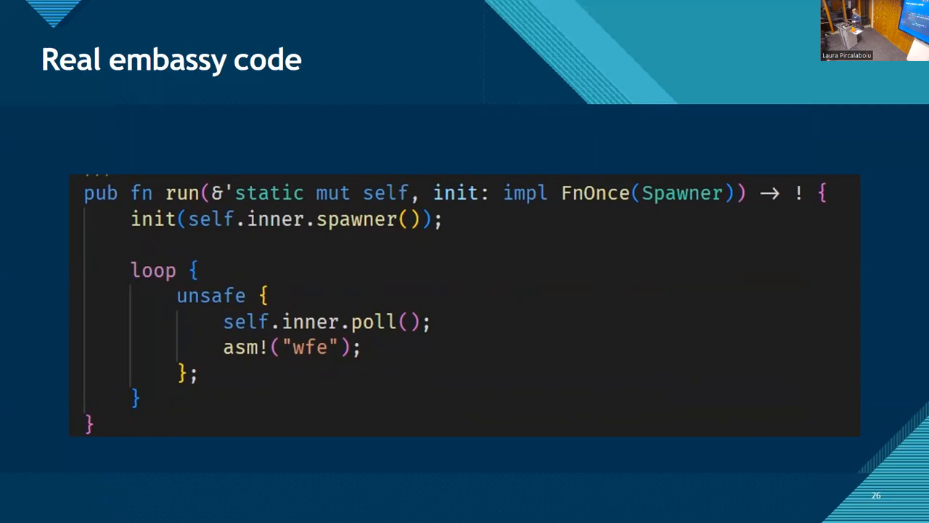
{"action": "key", "text": "Right"}
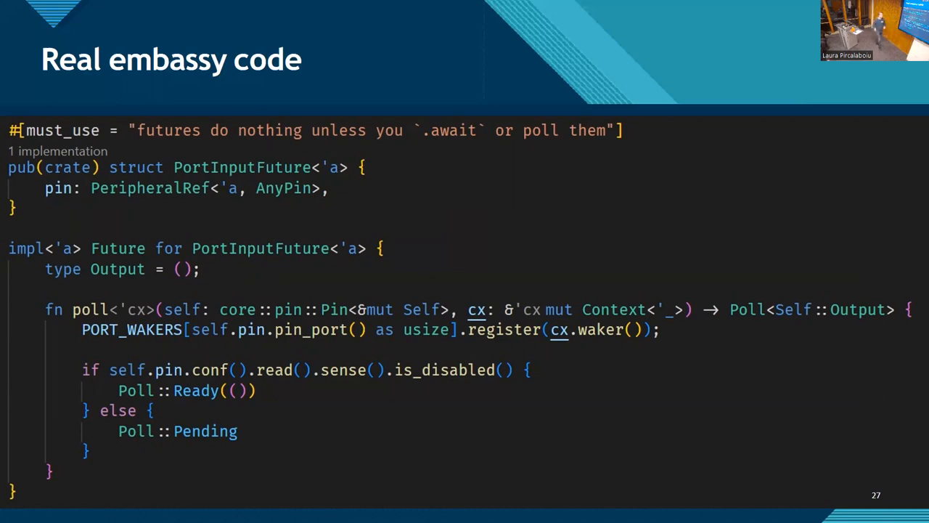
{"action": "key", "text": "right"}
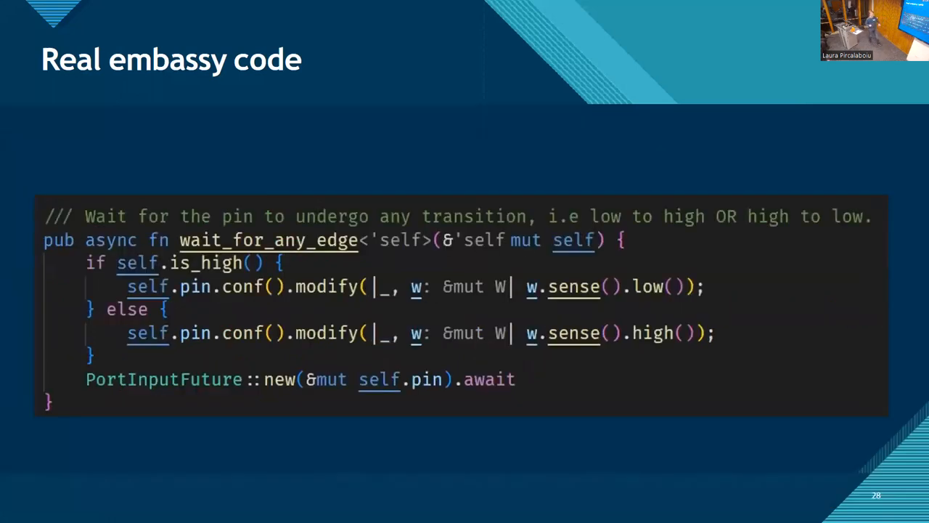
{"action": "key", "text": "Right"}
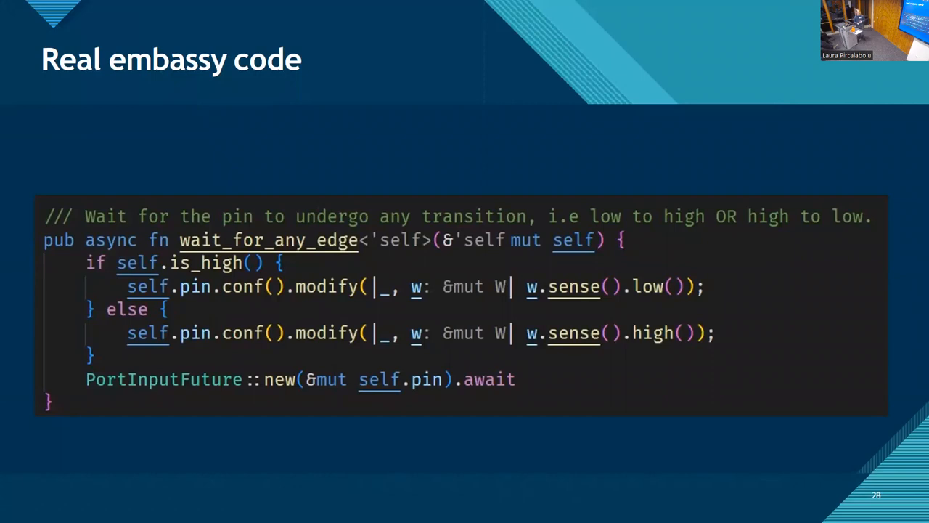
{"action": "key", "text": "Left"}
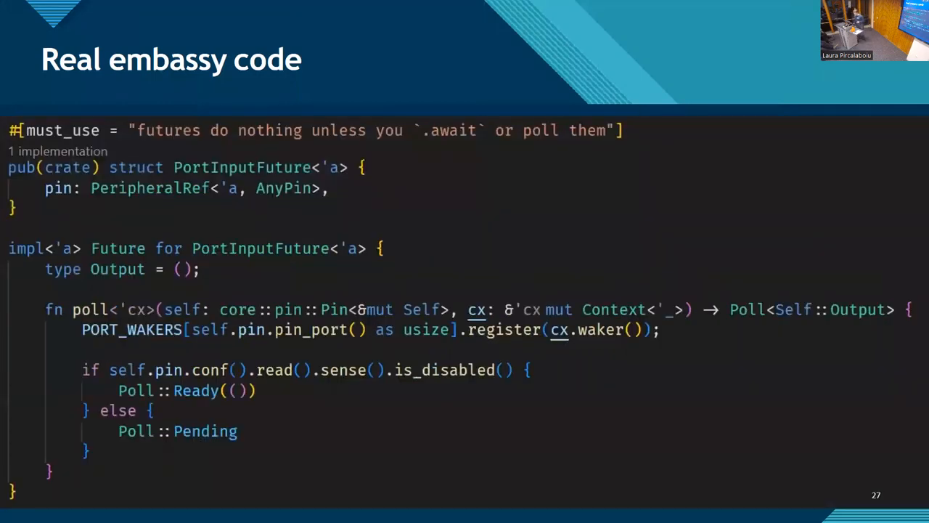